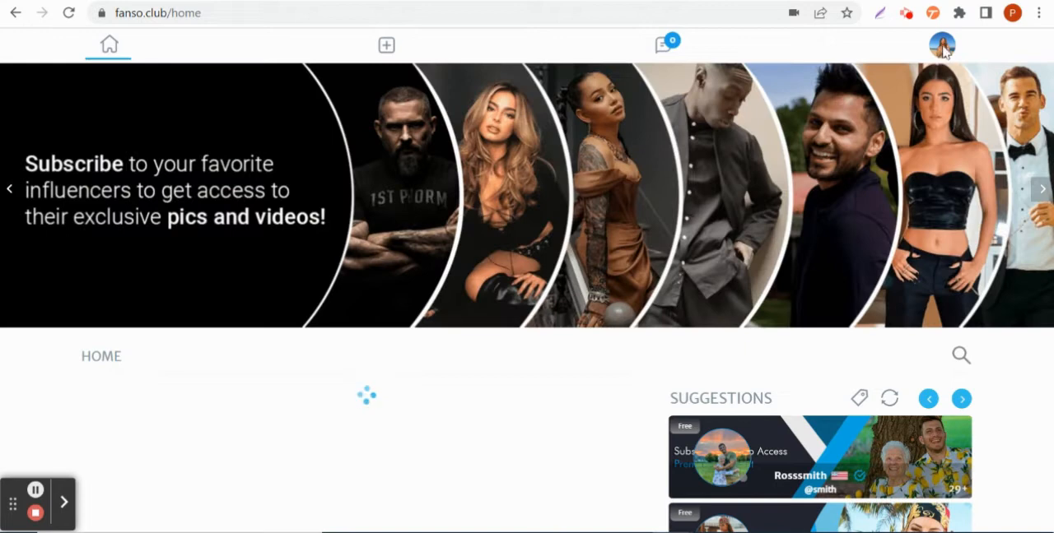
- Go to the Earning History page from the profile avatar's account panel
click(942, 44)
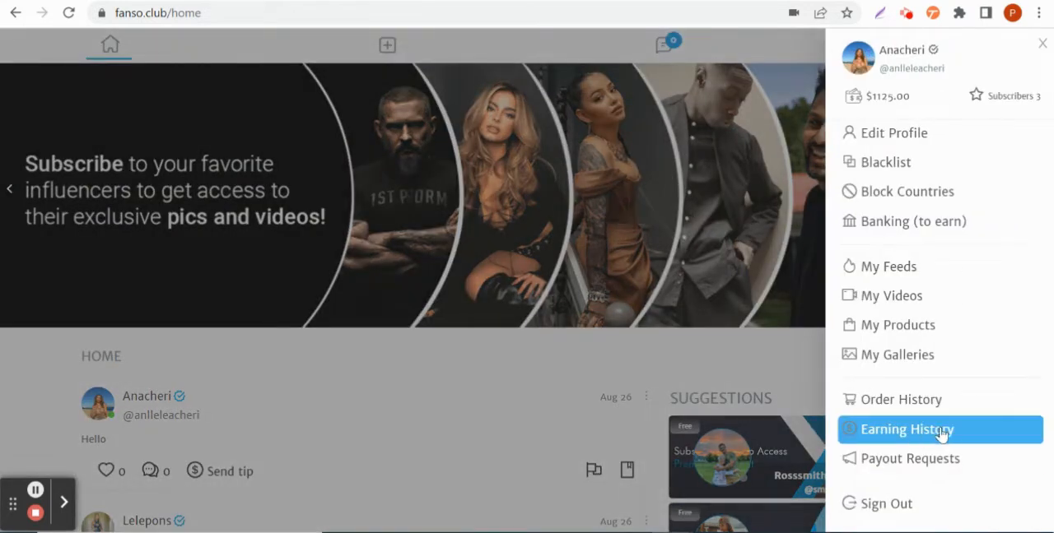
click(906, 428)
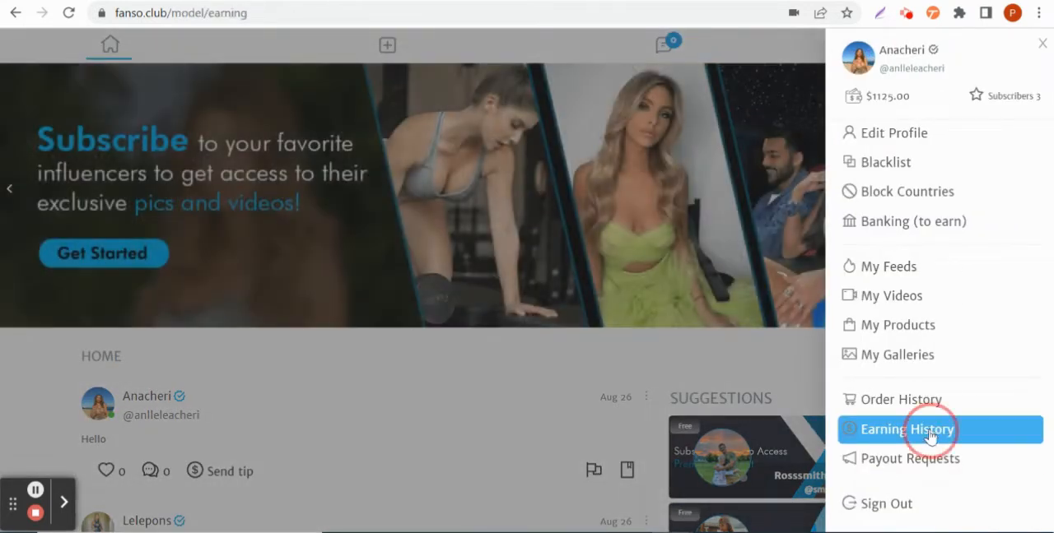
- On the Earnings page, expand the All types filter to list the earning types
click(905, 428)
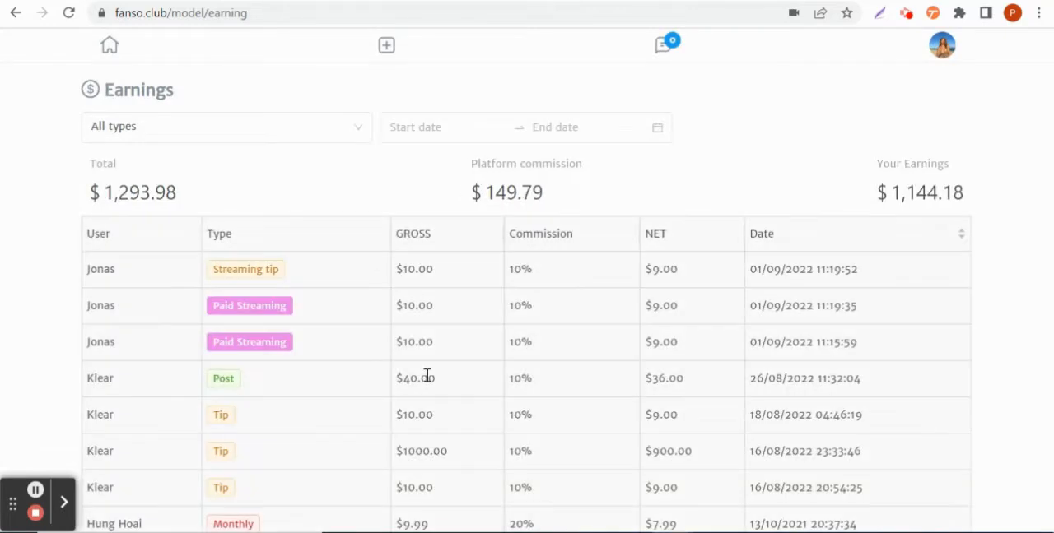
scroll(down, 3)
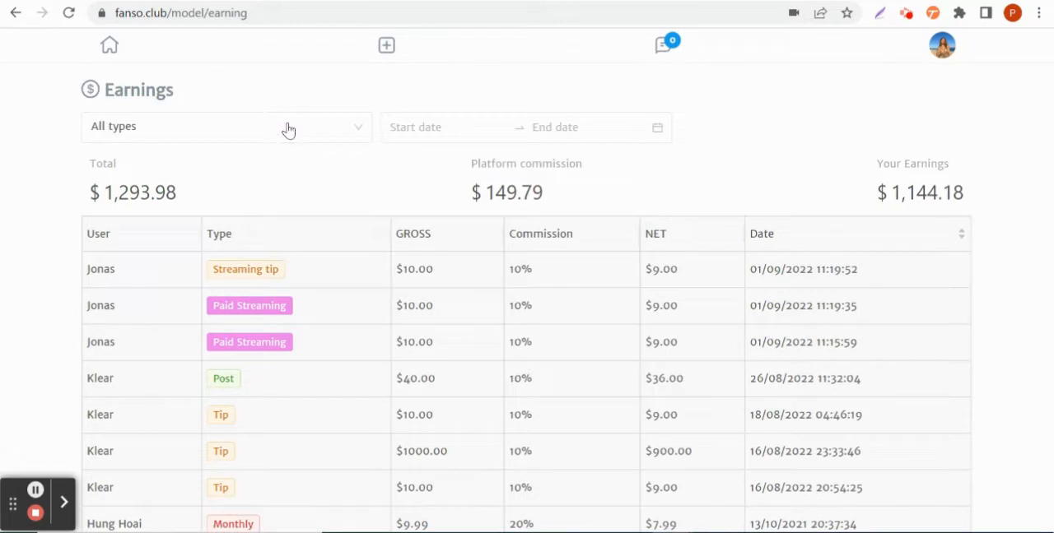
click(227, 126)
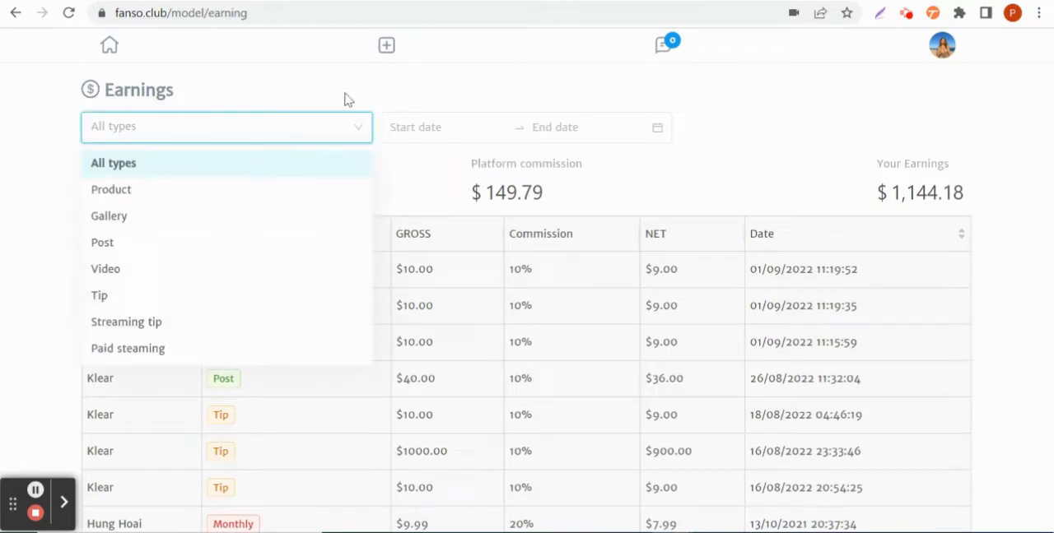
click(941, 46)
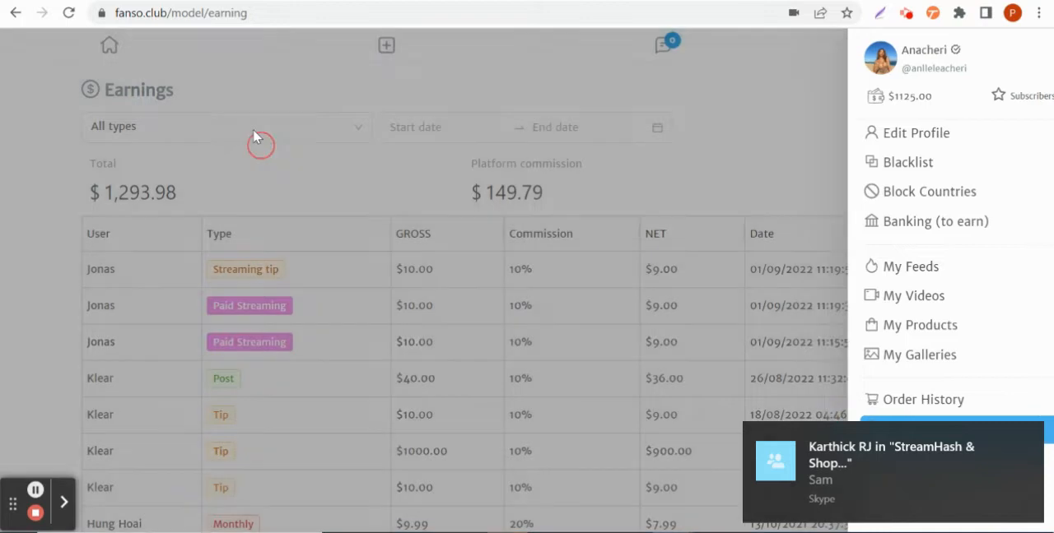
click(226, 125)
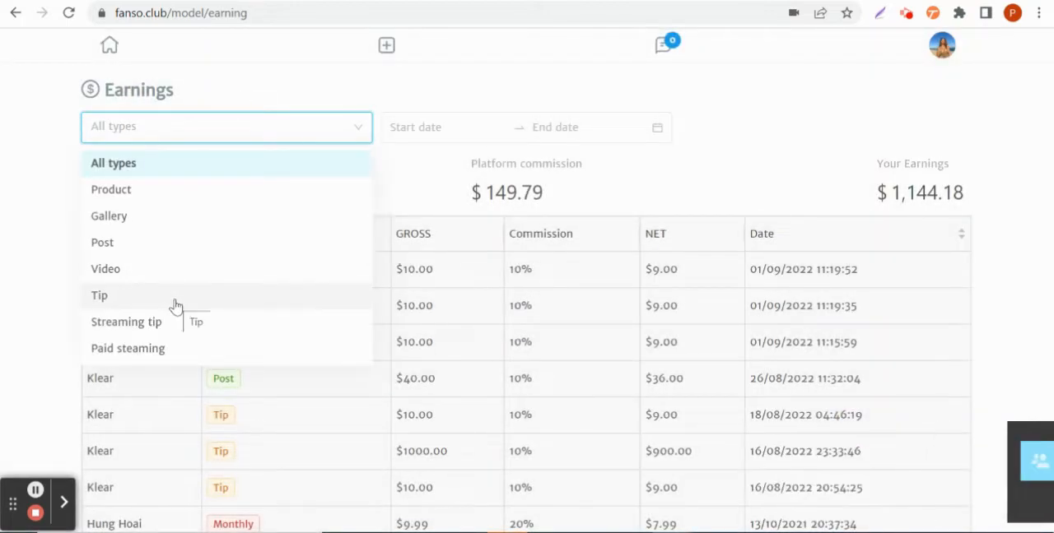
- Filter earnings to Paid streaming, showing two Jonas entries of $10.00 totalling $20.00
click(128, 350)
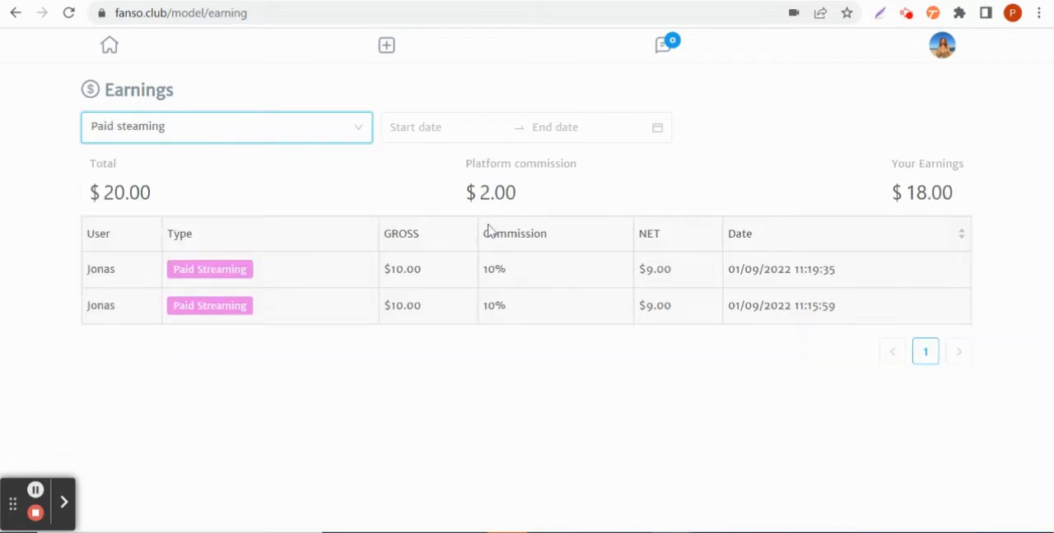
double_click(402, 270)
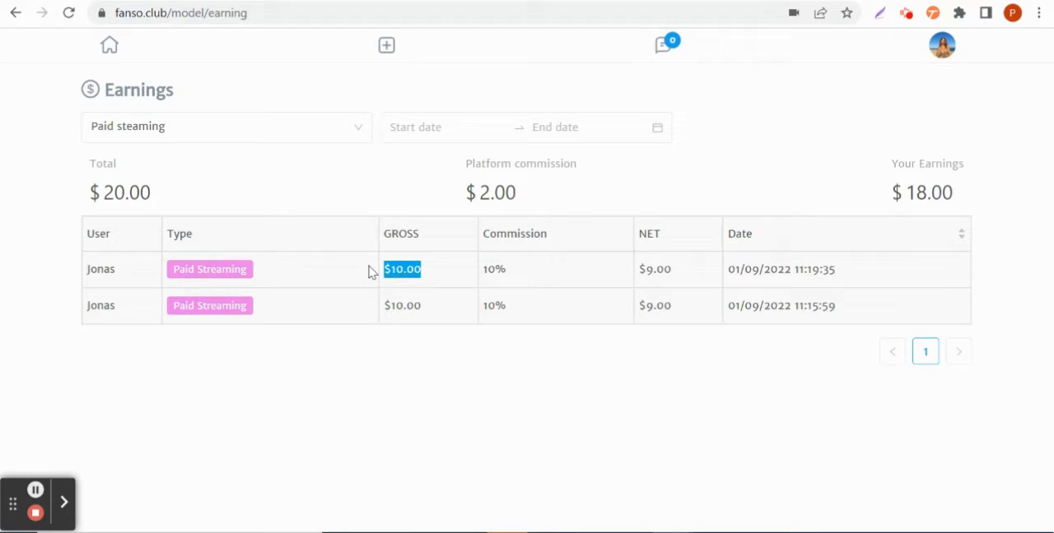
mouse_move(352, 288)
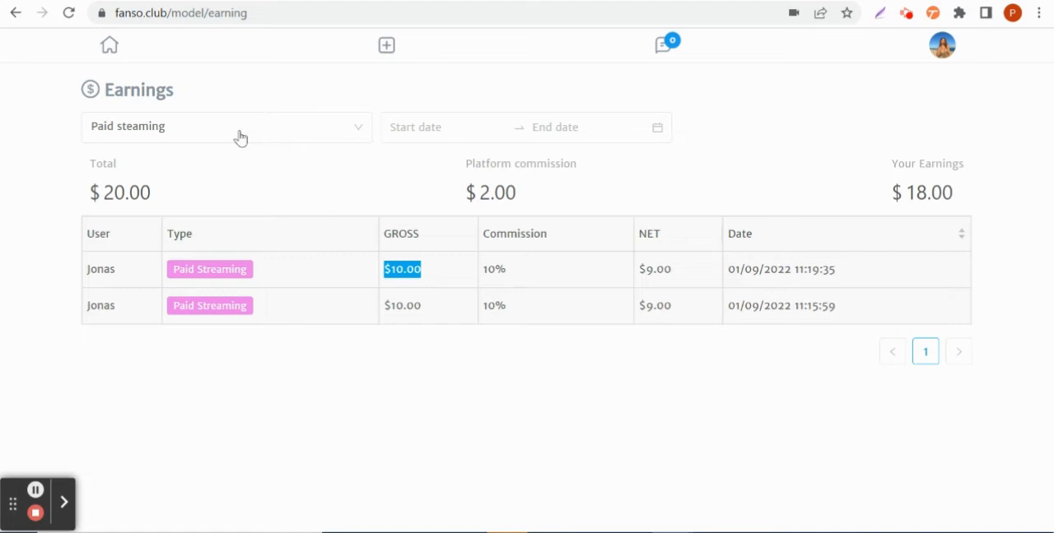
click(227, 127)
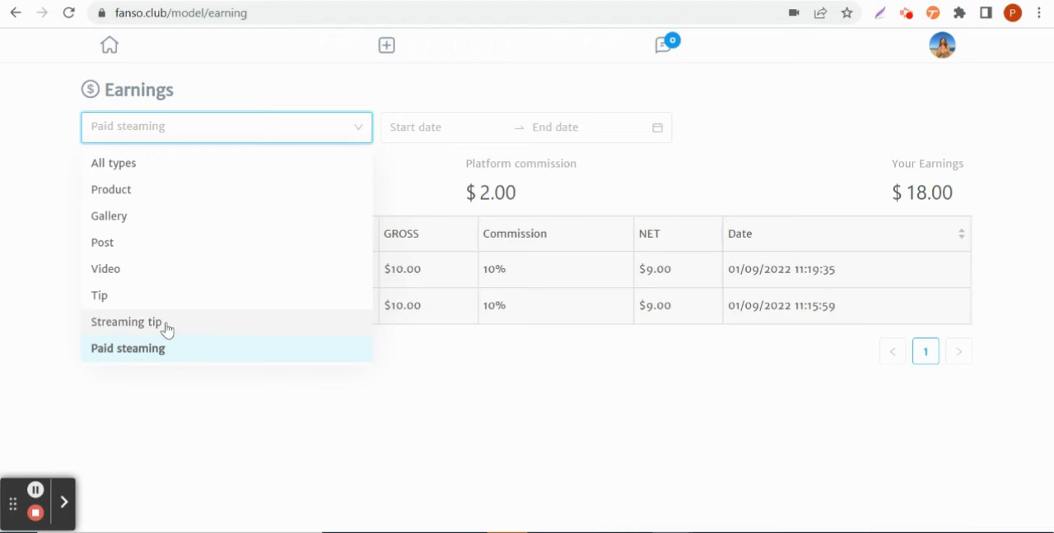
- Filter earnings to Streaming tip, leaving one Jonas entry of $10.00 with $9.00 earned
click(125, 323)
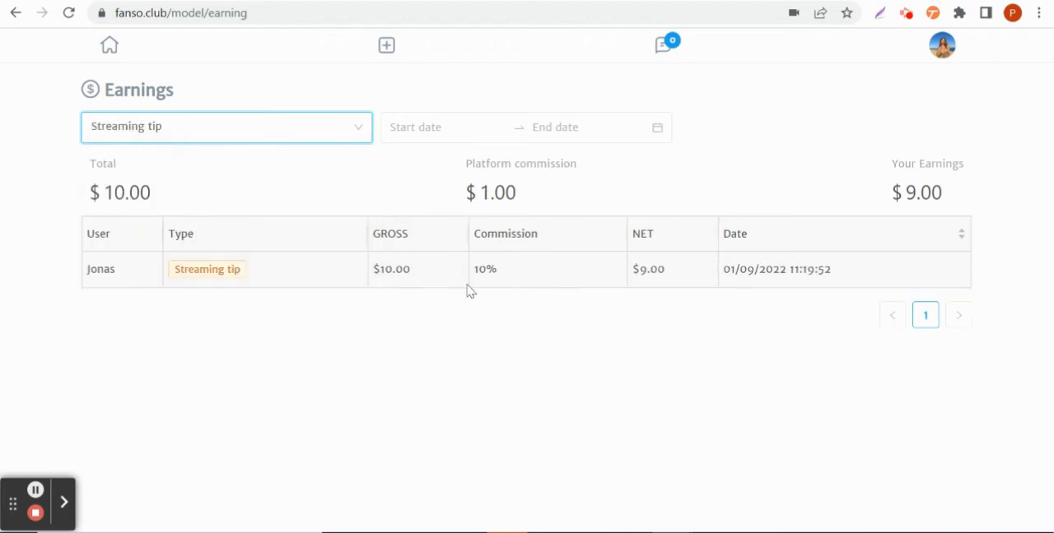
mouse_move(399, 310)
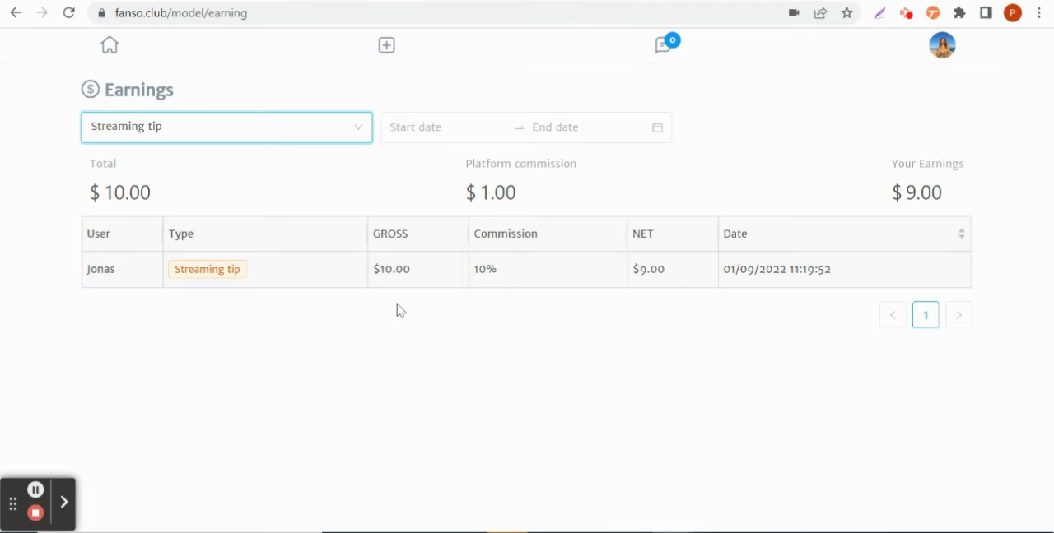
mouse_move(189, 321)
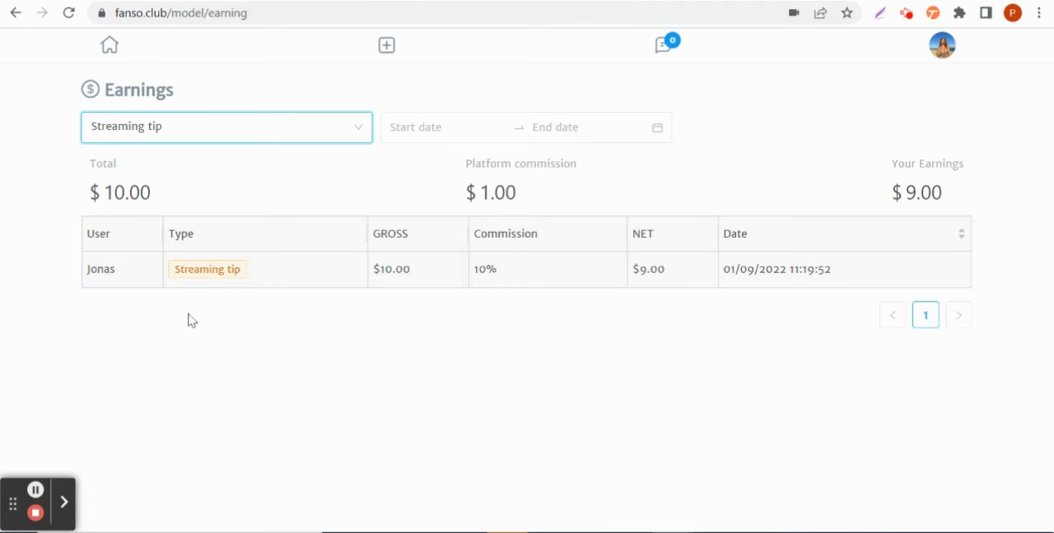